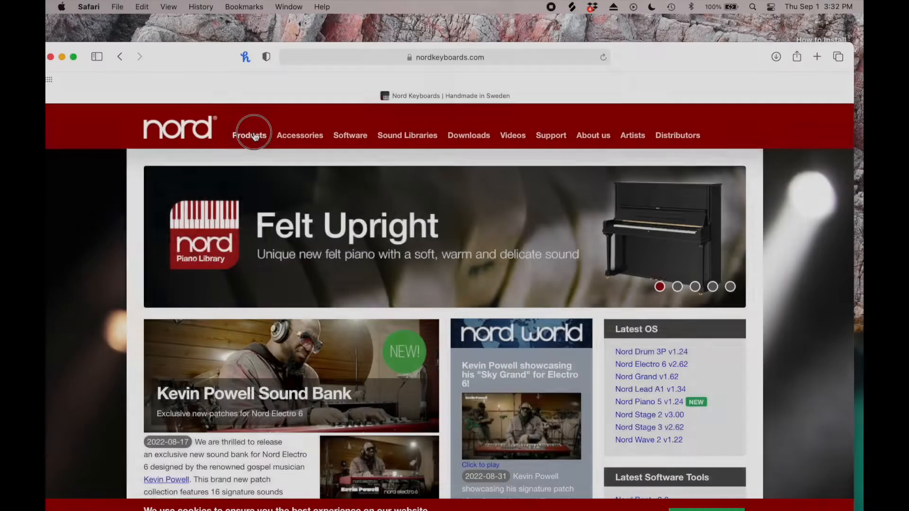
- Go from the Nord Stage 3 product page and update history to the Nord Sound Manager software page
{"action": "left_click", "coordinate": [249, 135]}
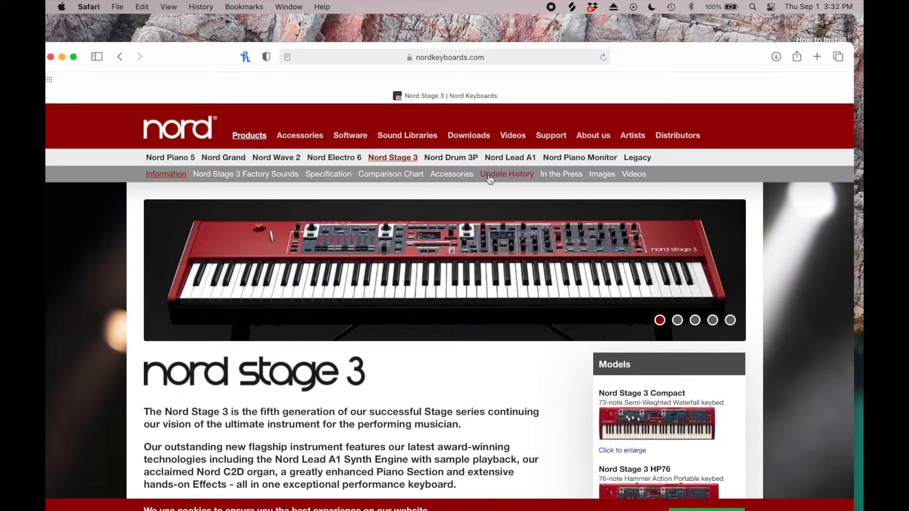
{"action": "left_click", "coordinate": [506, 174]}
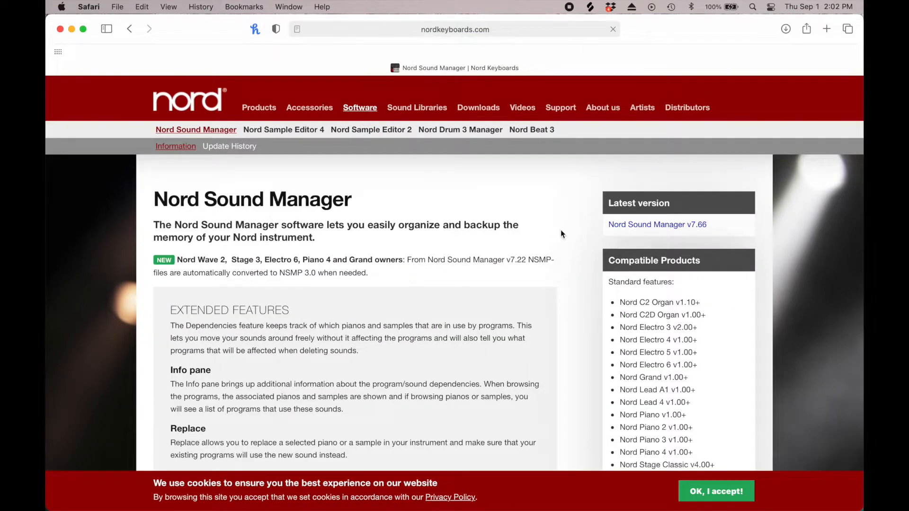
{"action": "left_click", "coordinate": [479, 107]}
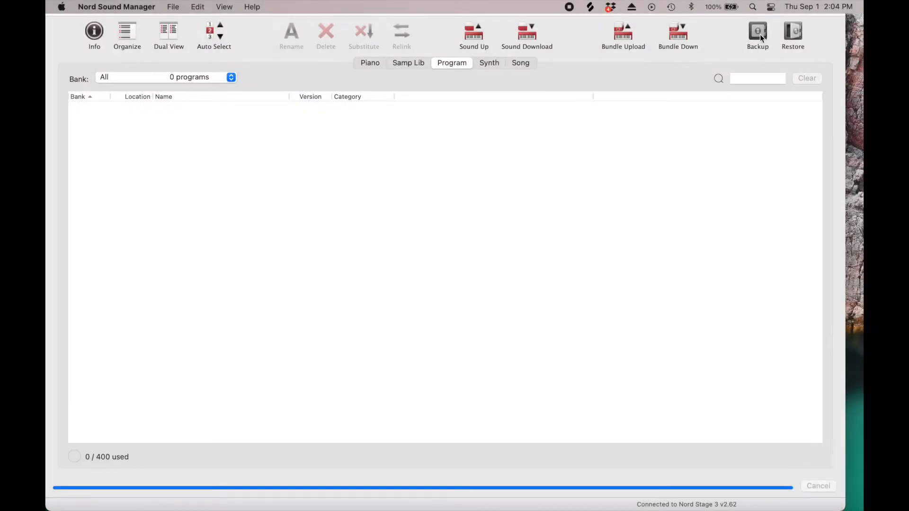
- Back up the connected Nord Stage 3, saving the backup file to the Desktop
{"action": "left_click", "coordinate": [758, 33]}
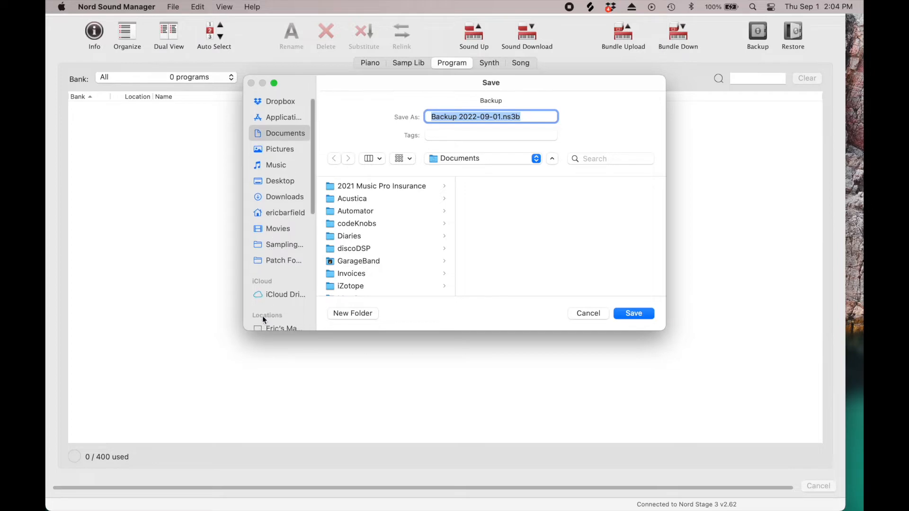
{"action": "left_click", "coordinate": [285, 208]}
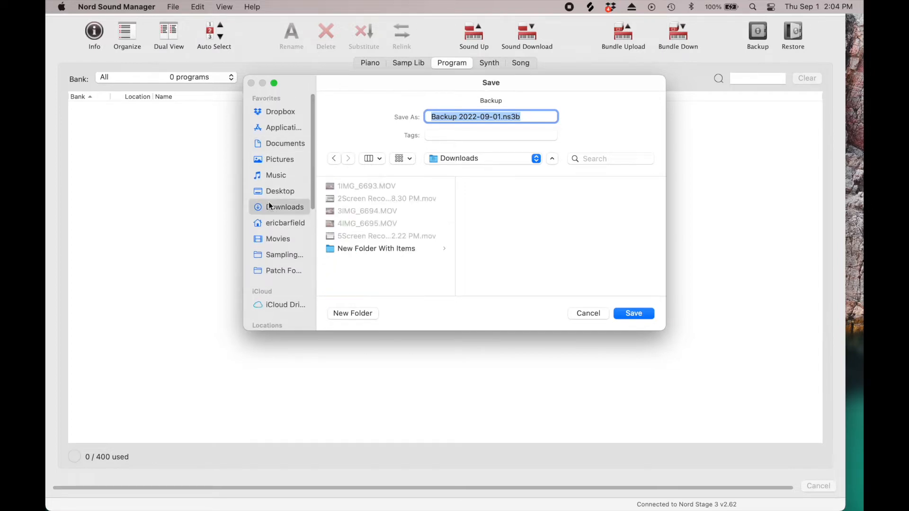
{"action": "left_click", "coordinate": [281, 190]}
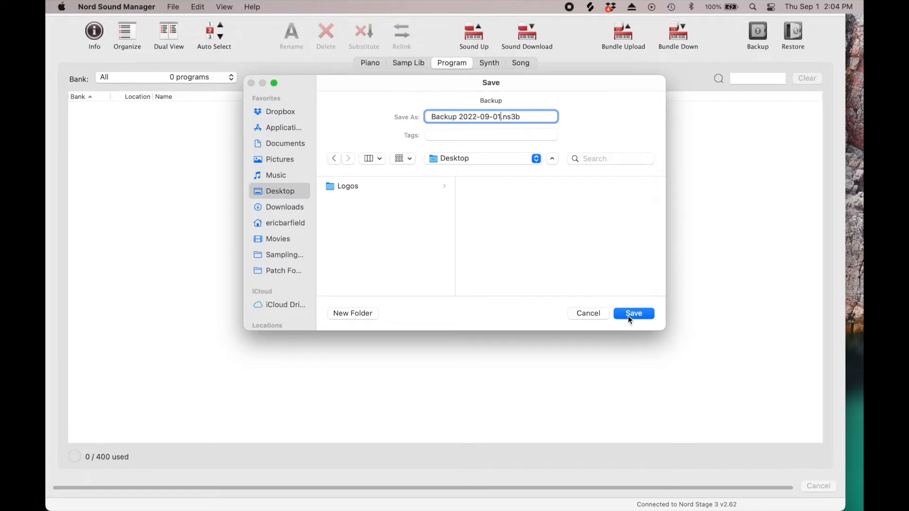
{"action": "left_click", "coordinate": [634, 314]}
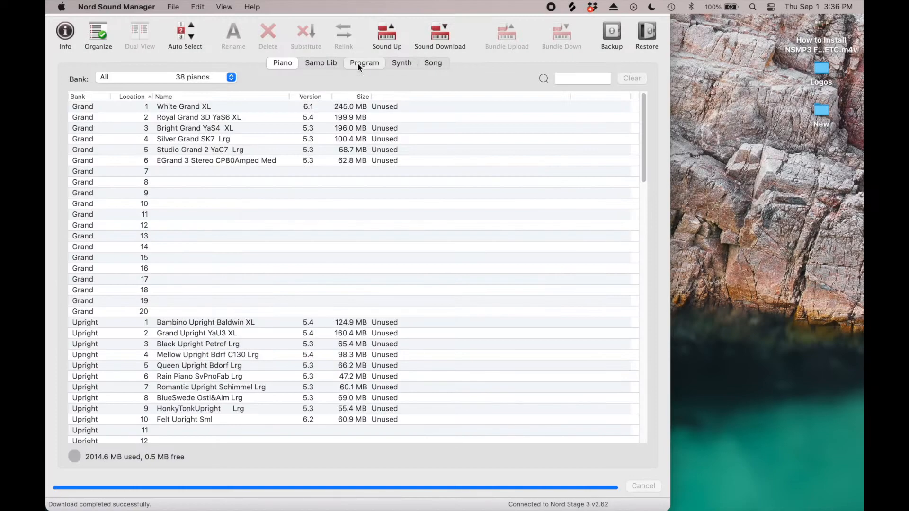
- Review the Synth, Samp Lib and Piano lists, then return to the sample library view
{"action": "left_click", "coordinate": [401, 62]}
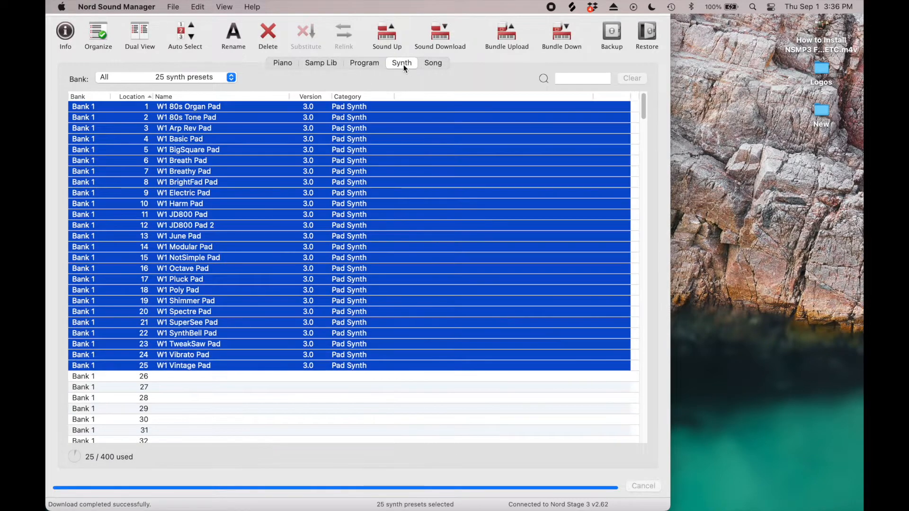
{"action": "left_click", "coordinate": [321, 62]}
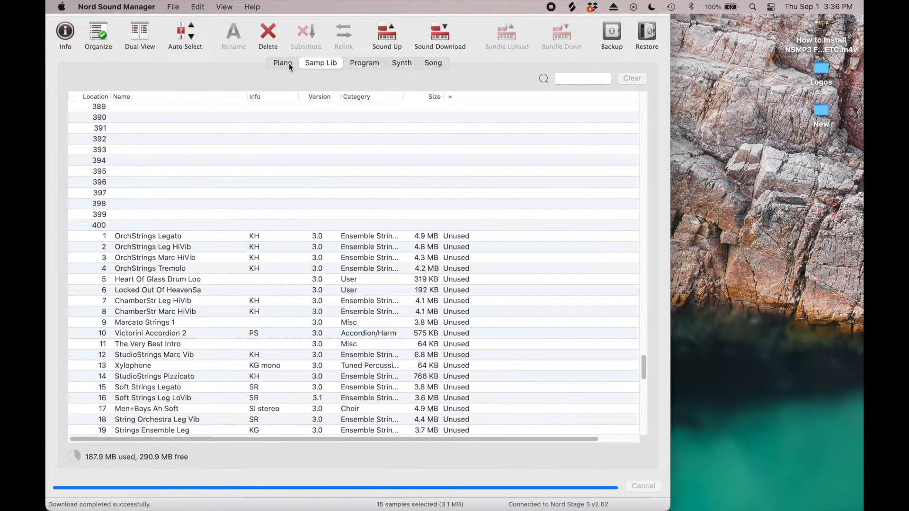
{"action": "left_click", "coordinate": [282, 62]}
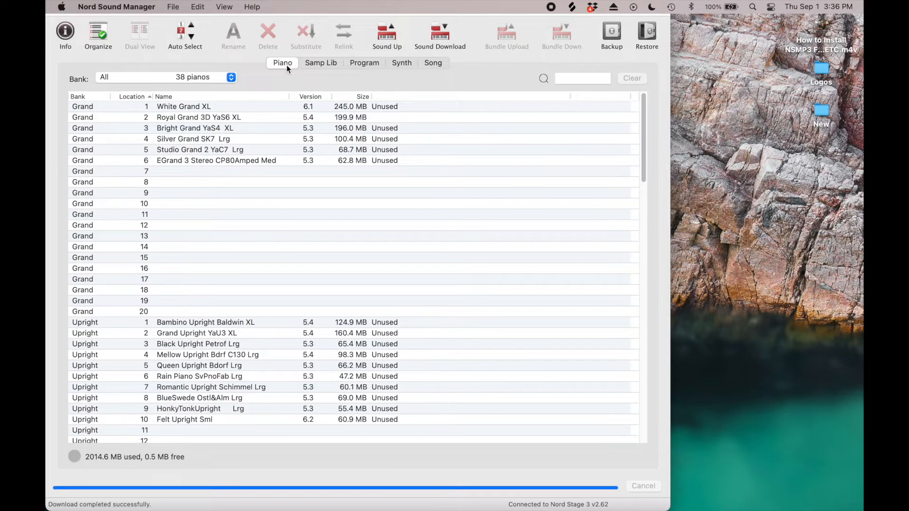
{"action": "scroll", "scroll_direction": "down", "scroll_amount": 3}
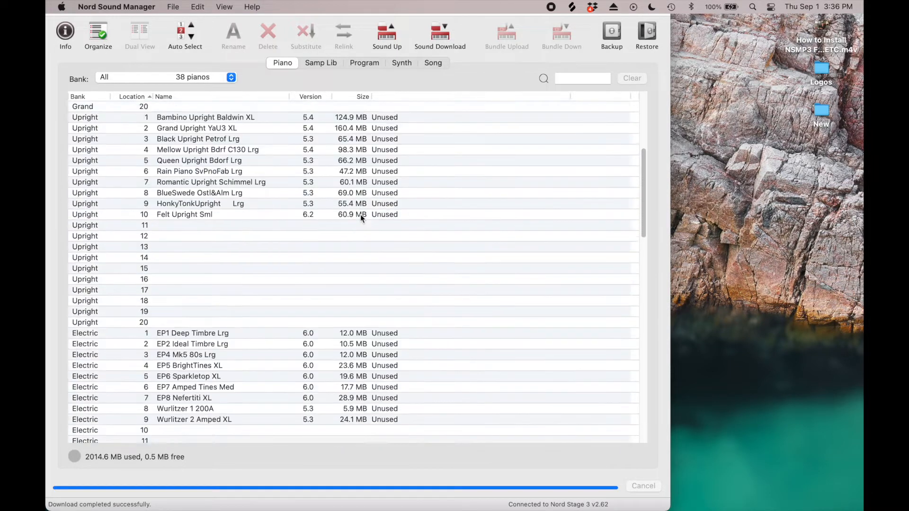
{"action": "scroll", "scroll_direction": "down", "scroll_amount": 3}
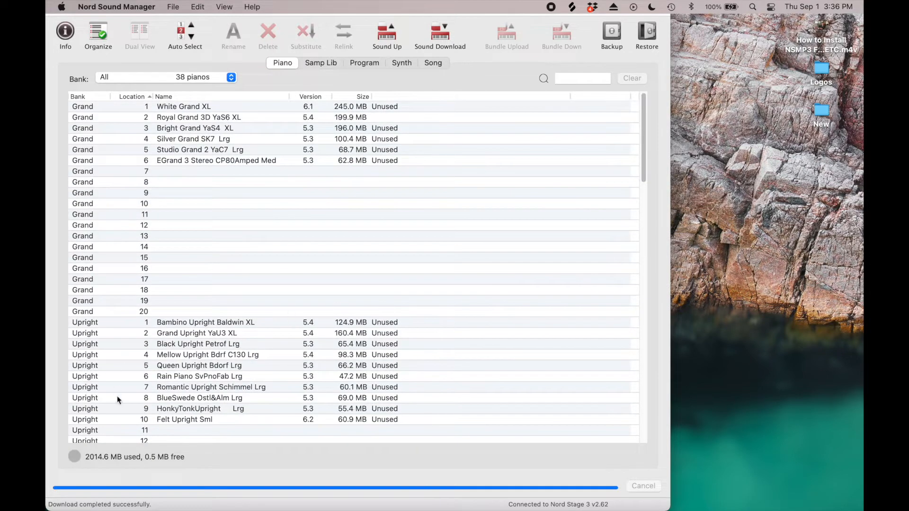
{"action": "mouse_move", "coordinate": [171, 458]}
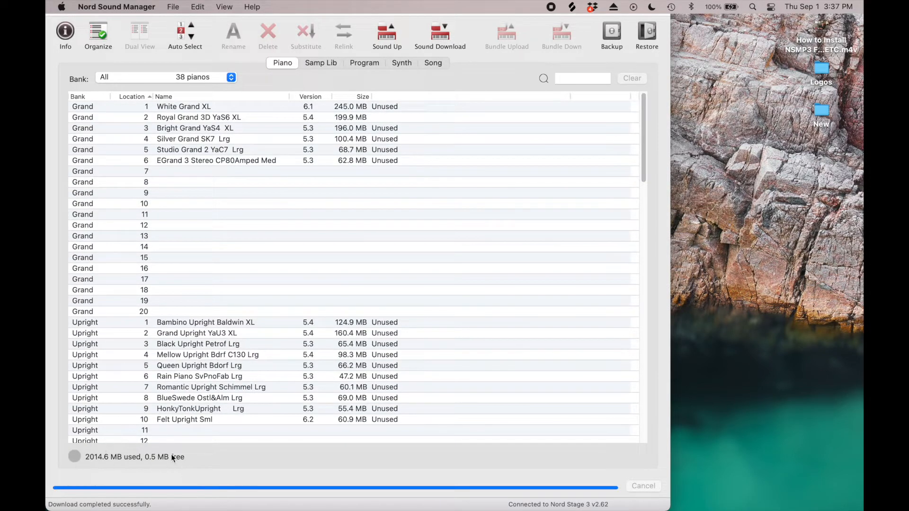
{"action": "mouse_move", "coordinate": [164, 460]}
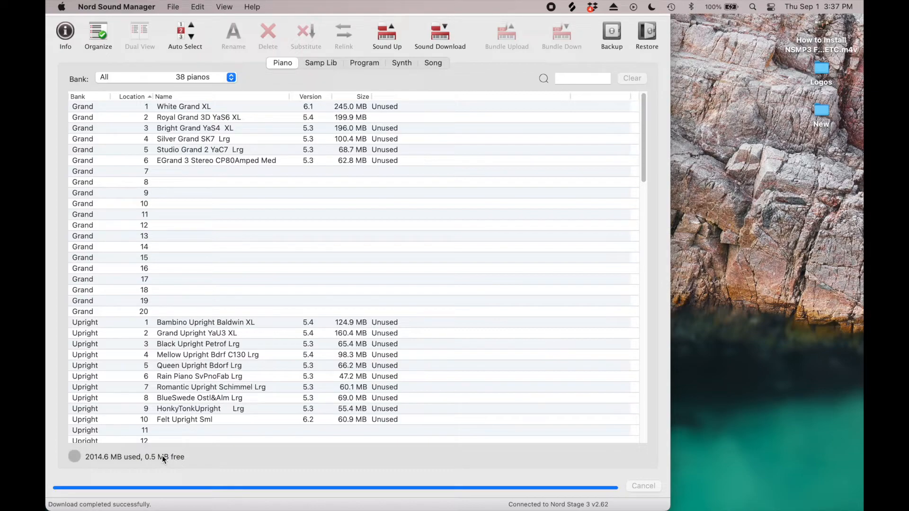
{"action": "left_click", "coordinate": [321, 62]}
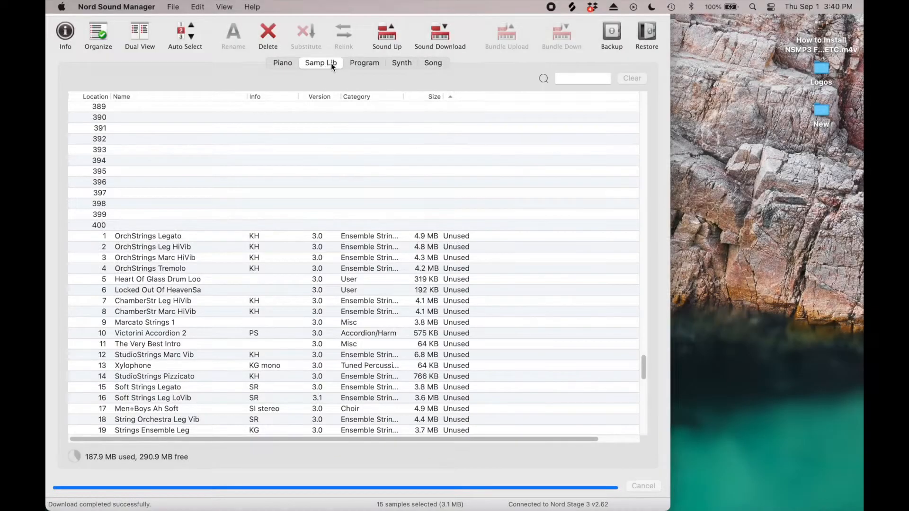
- In the Program list, select the W1 Arp Rev, Shimmer, Basic and Breathy pad programs
{"action": "left_click", "coordinate": [363, 63]}
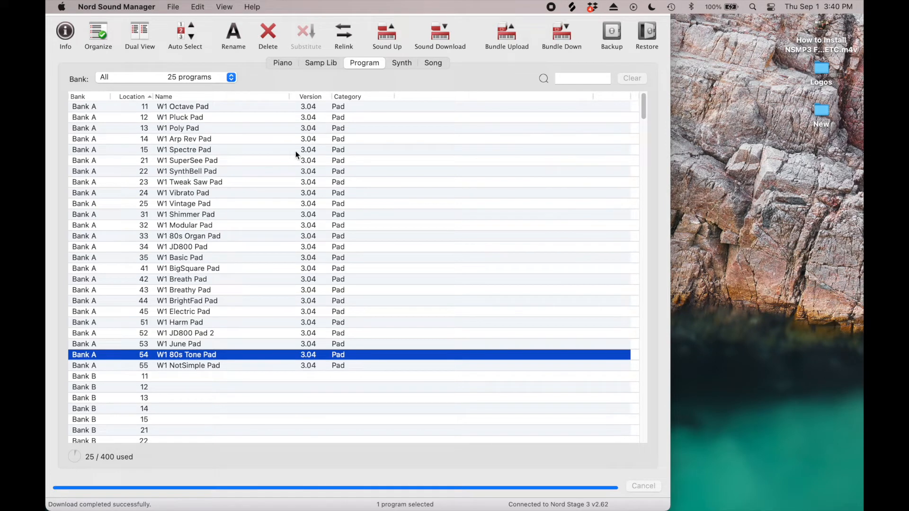
{"action": "left_click", "coordinate": [184, 138]}
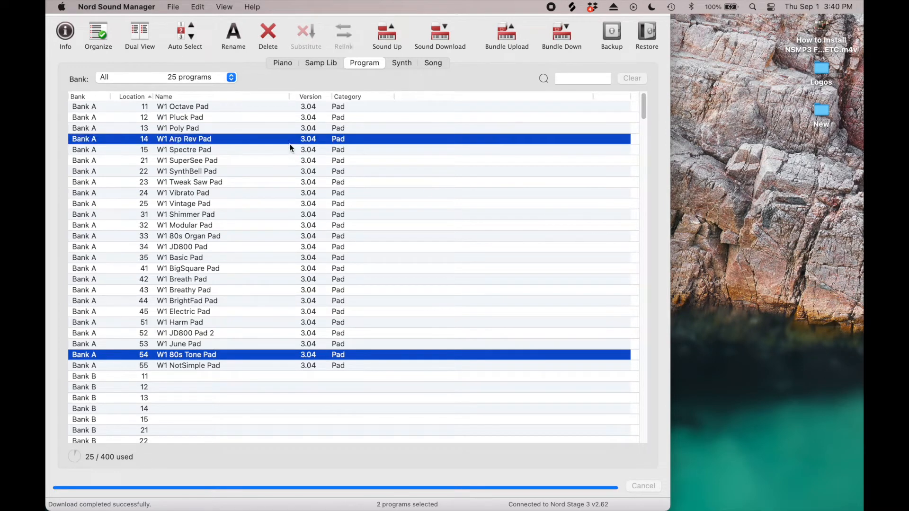
{"action": "left_click", "coordinate": [185, 215]}
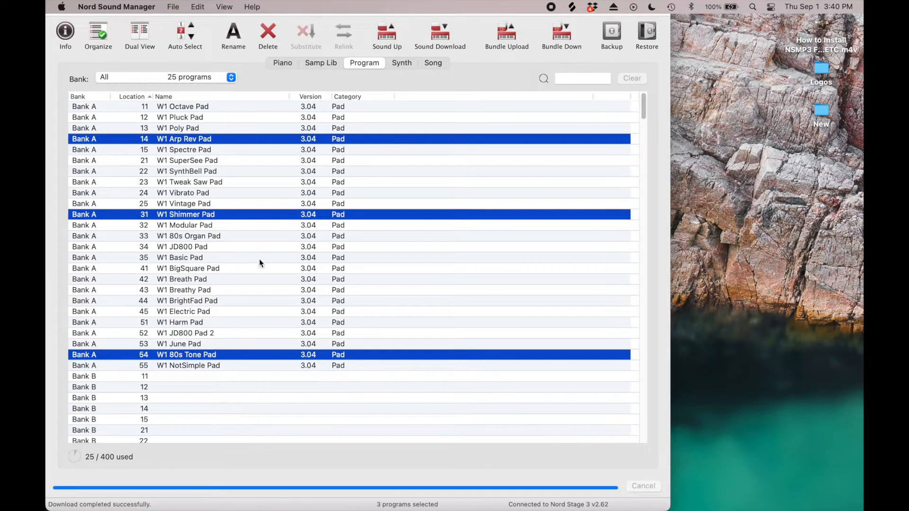
{"action": "left_click", "coordinate": [180, 258]}
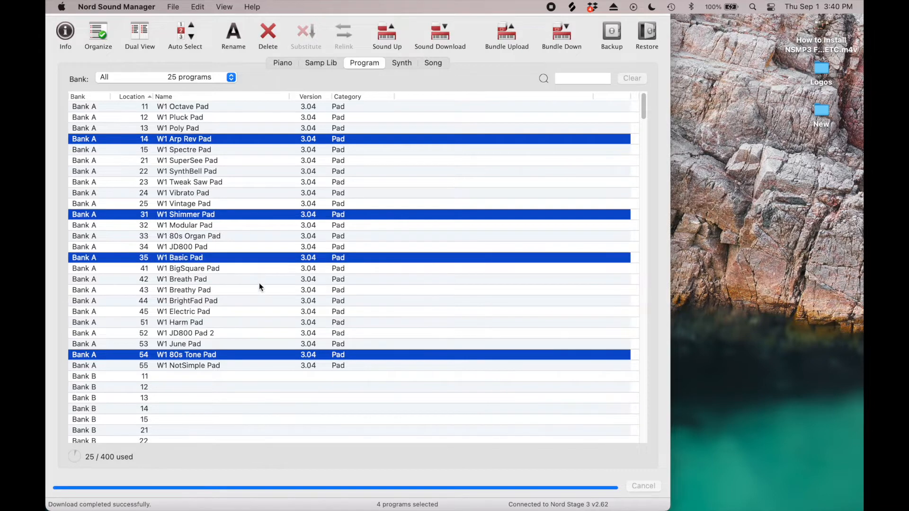
{"action": "left_click", "coordinate": [182, 290]}
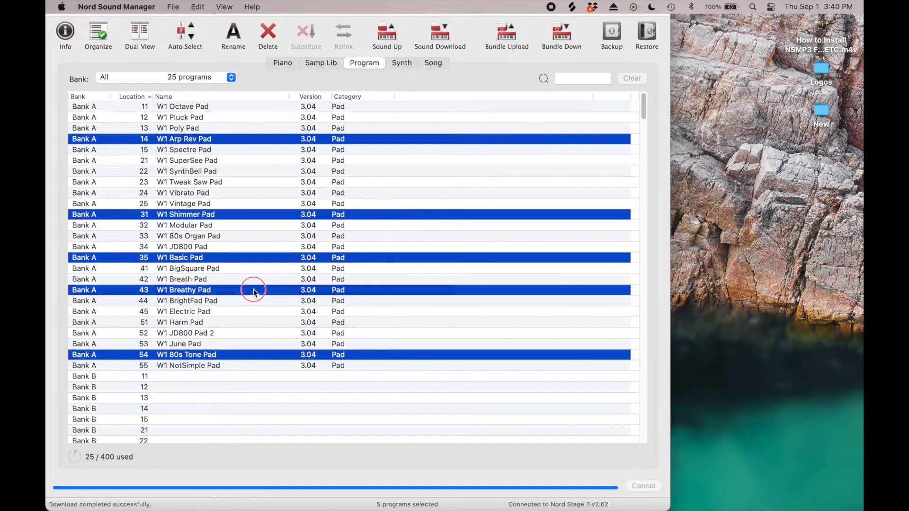
- Upload the five selected programs as a Program Bundle Selection saved to the Desktop
{"action": "left_click", "coordinate": [505, 35]}
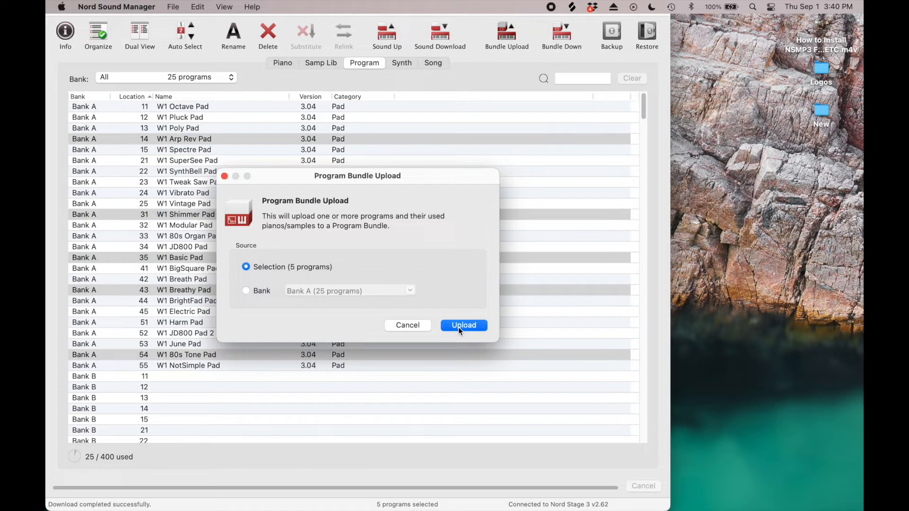
{"action": "left_click", "coordinate": [464, 325]}
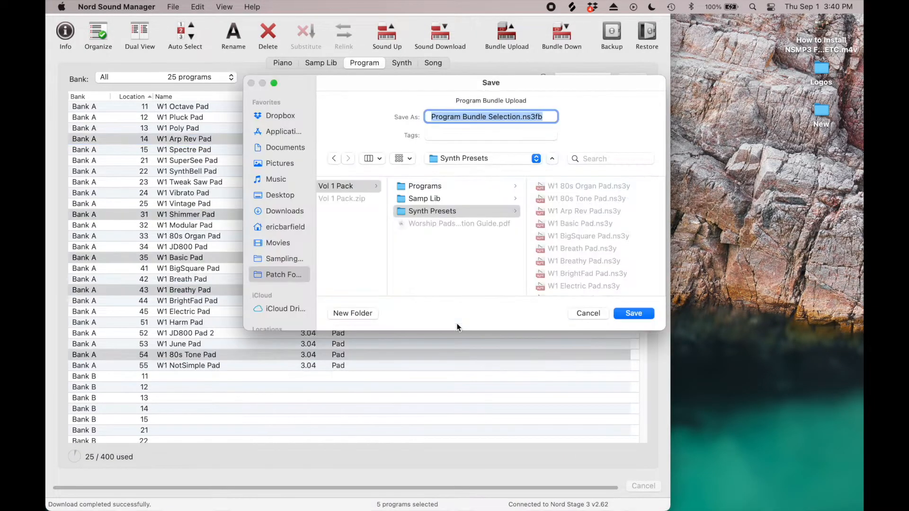
{"action": "left_click", "coordinate": [279, 195]}
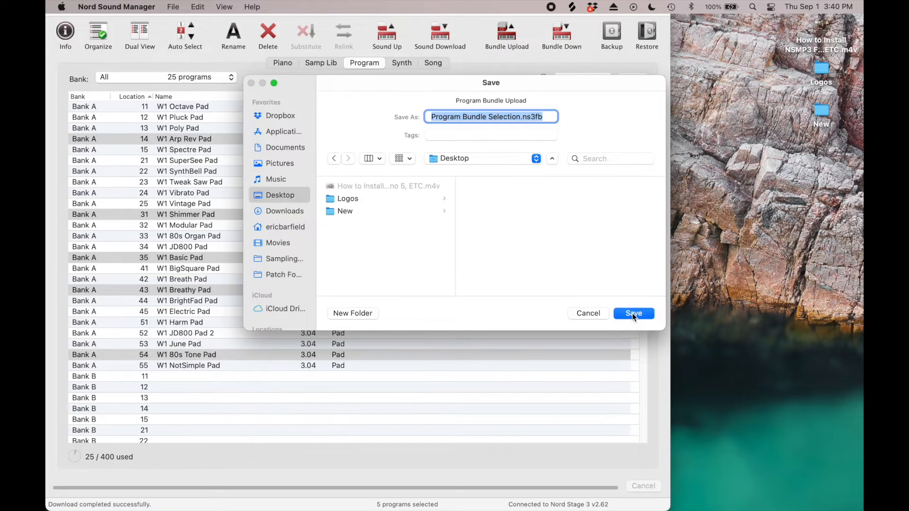
{"action": "left_click", "coordinate": [633, 314]}
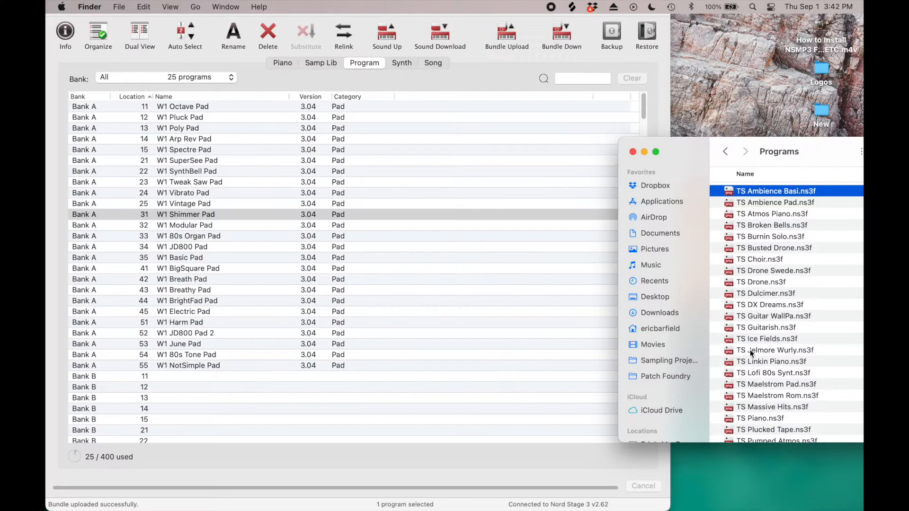
- Select a run of TS program files in the Programs folder for transfer to the keyboard
{"action": "left_click", "coordinate": [773, 225]}
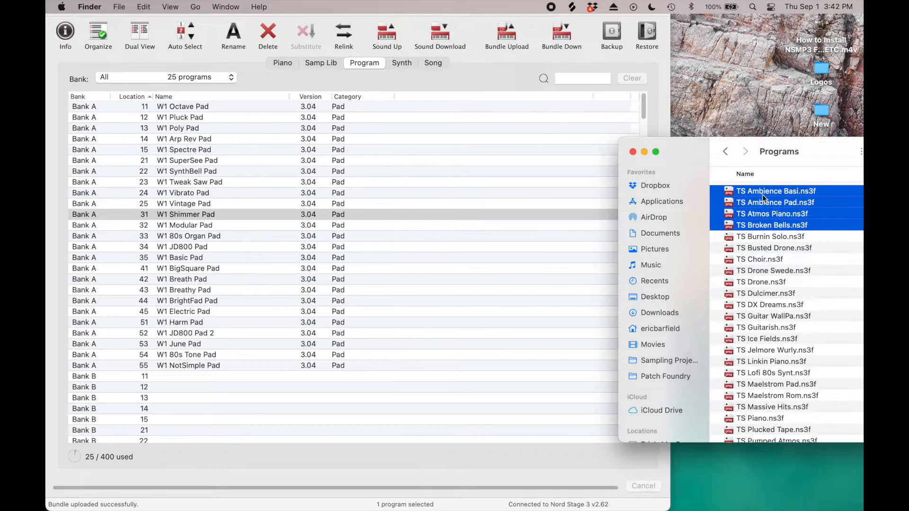
{"action": "left_click_drag", "start_coordinate": [776, 201], "coordinate": [360, 376]}
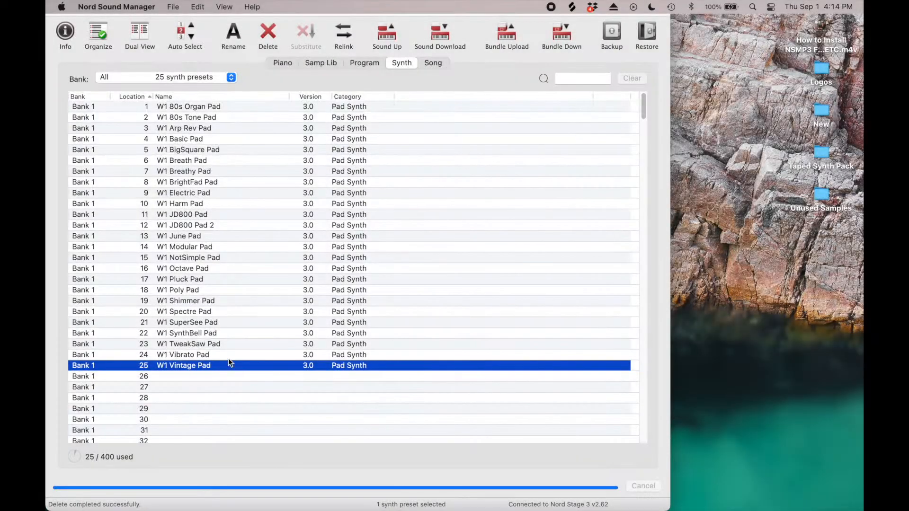
- Upload the four selected W1 synth pads as a synth bundle and save the file
{"action": "left_click", "coordinate": [187, 322]}
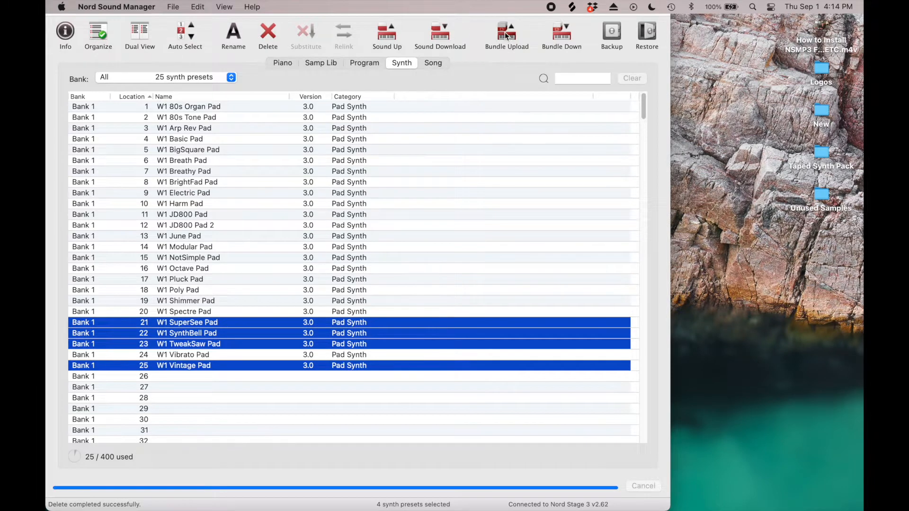
{"action": "left_click", "coordinate": [506, 35]}
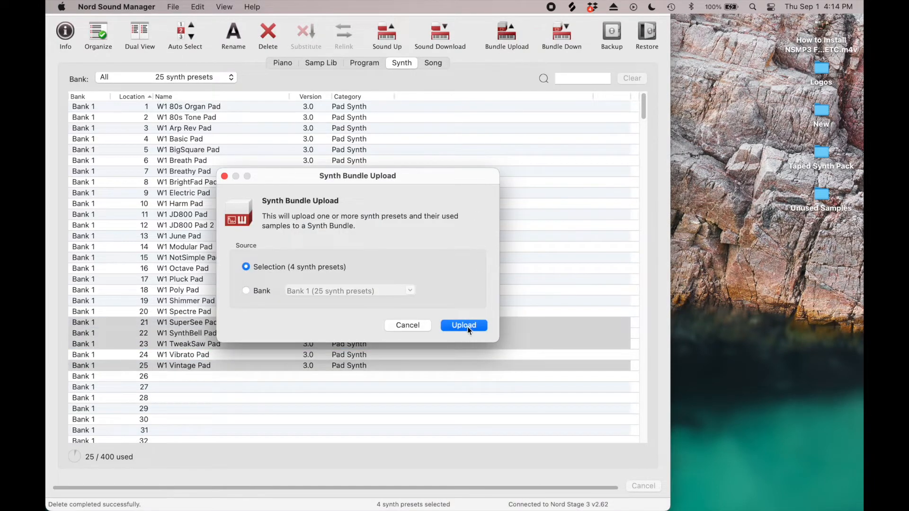
{"action": "left_click", "coordinate": [463, 325]}
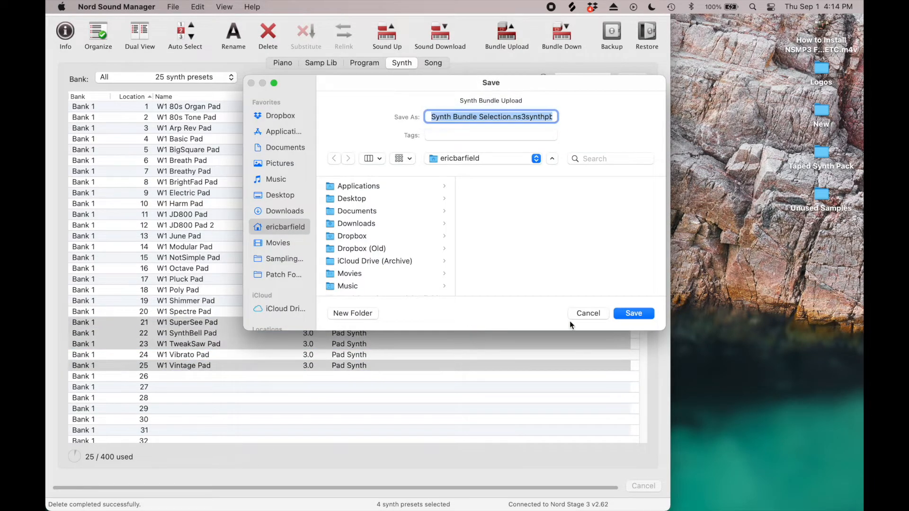
{"action": "left_click", "coordinate": [634, 313]}
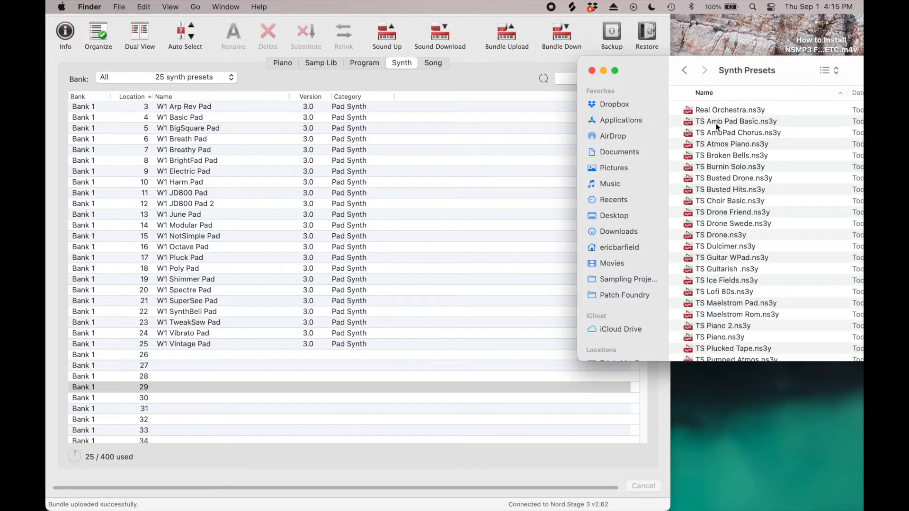
- Select the TS synth preset files from TS Amb Pad Basic down to TS Busted Hits for loading
{"action": "left_click", "coordinate": [737, 121]}
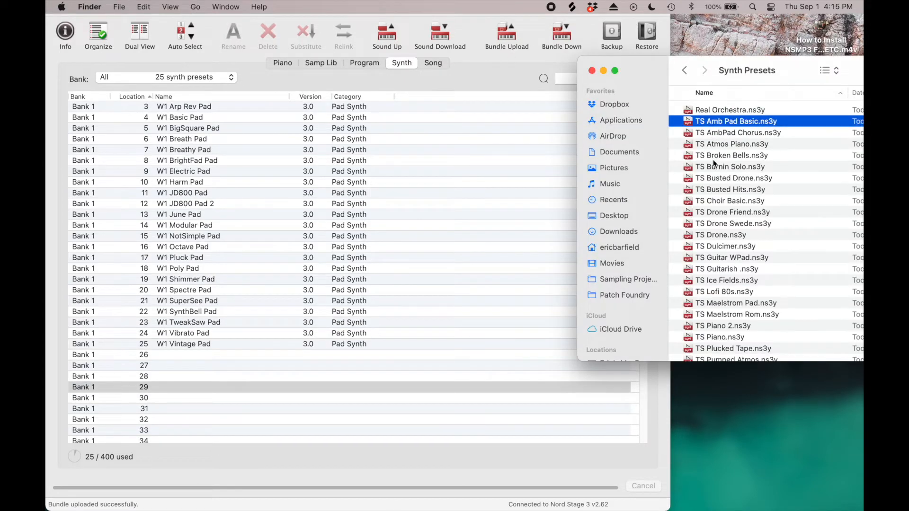
{"action": "left_click", "coordinate": [730, 190]}
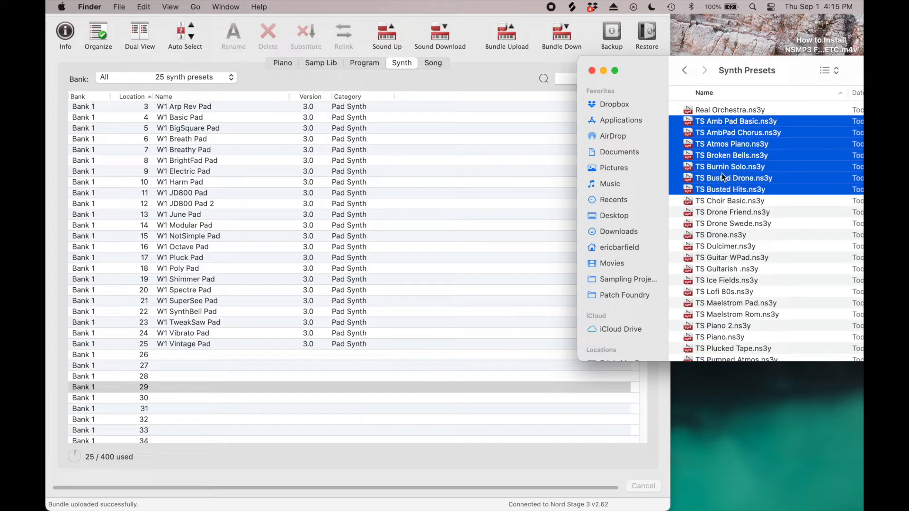
{"action": "left_click", "coordinate": [440, 34]}
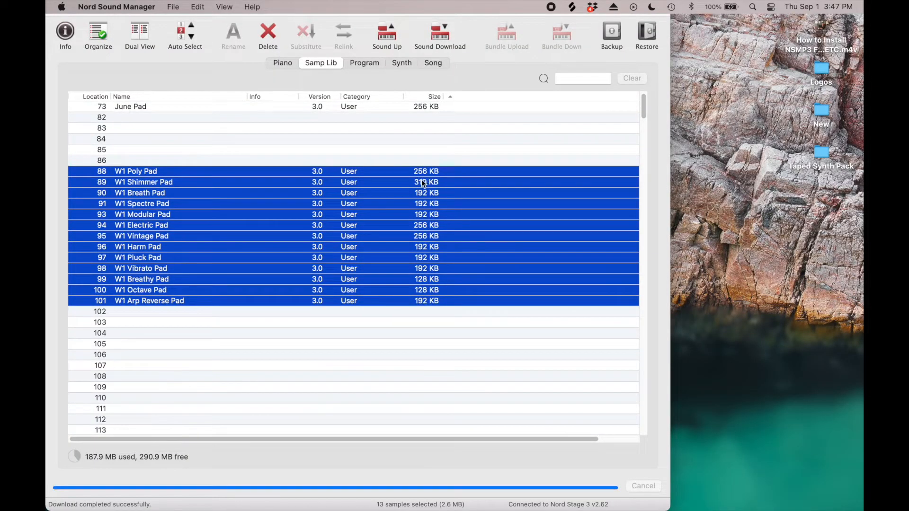
- Upload the 13 selected samples into a new Desktop folder named Unused Samples
{"action": "left_click", "coordinate": [387, 36]}
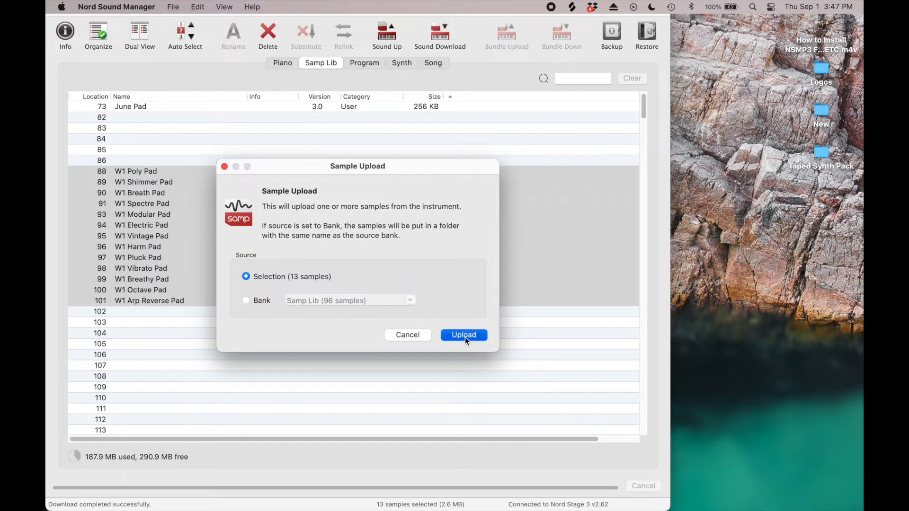
{"action": "left_click", "coordinate": [463, 335]}
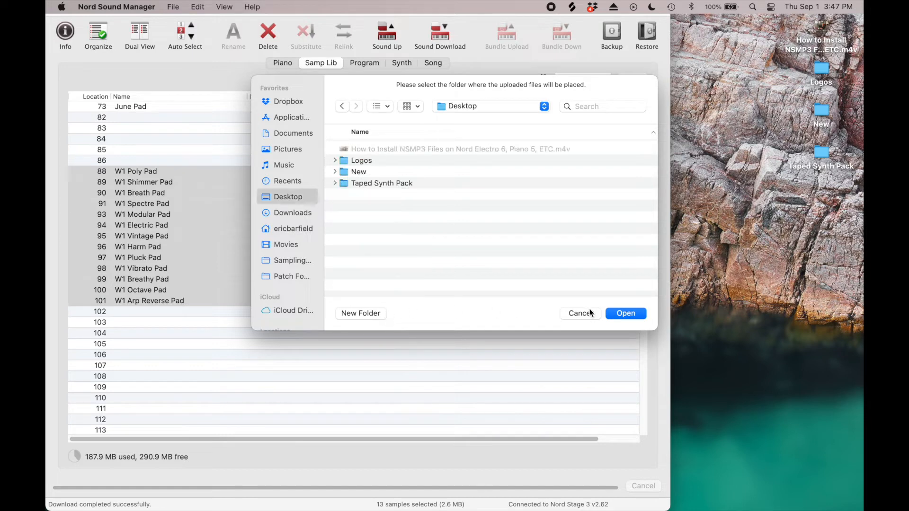
{"action": "left_click", "coordinate": [360, 314]}
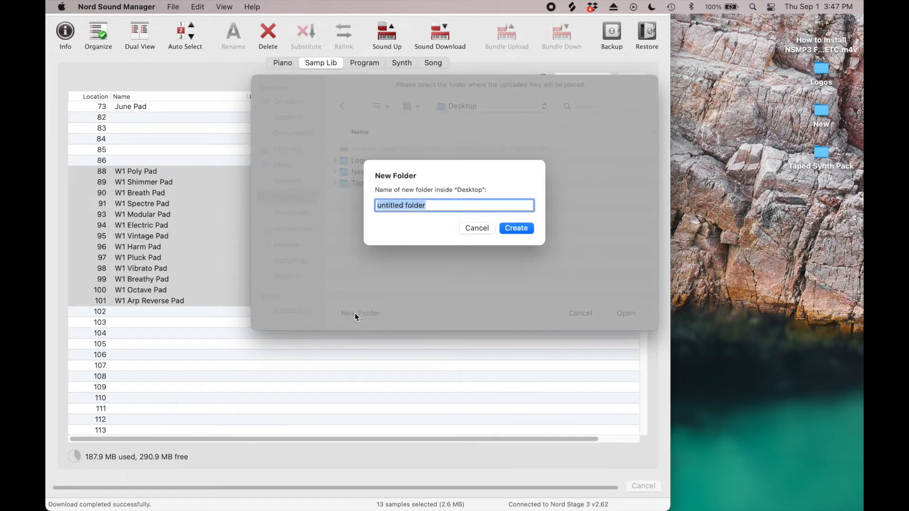
{"action": "type", "text": "Unused Samples"}
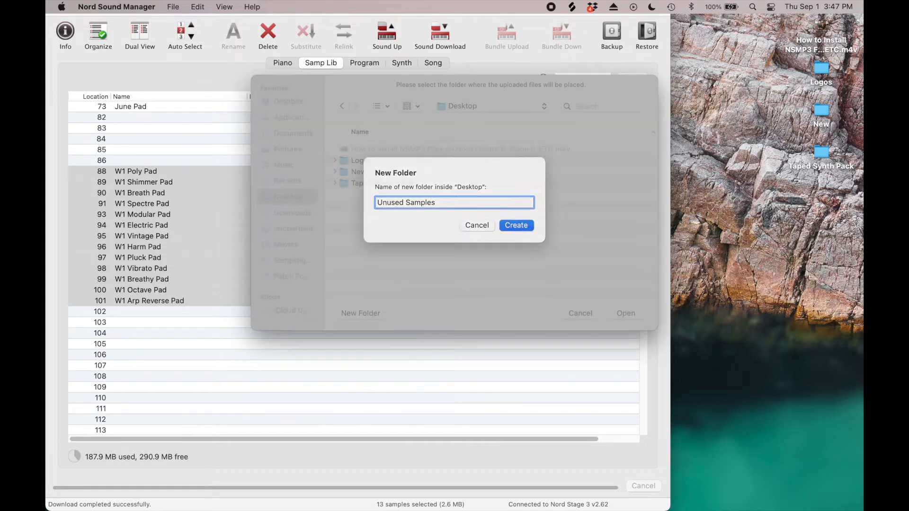
{"action": "left_click", "coordinate": [515, 226]}
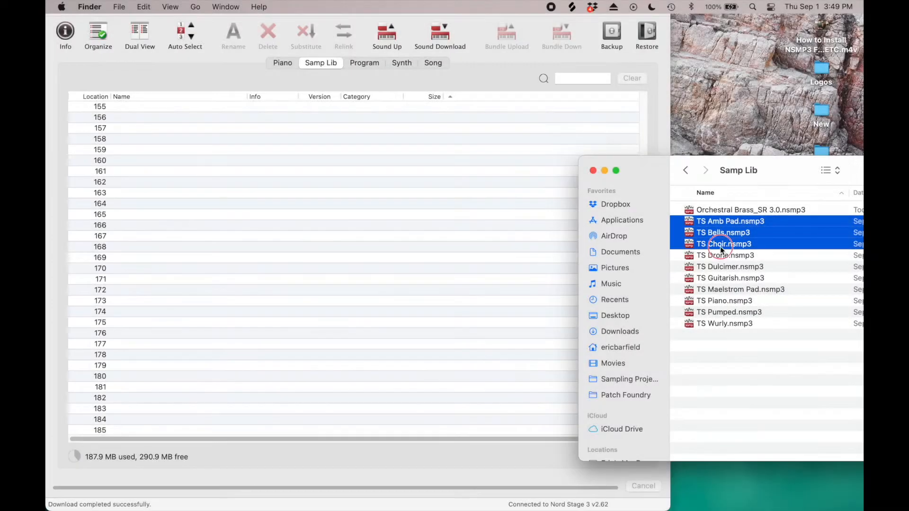
- Select the TS .nsmp3 sample files in the Samp Lib folder
{"action": "left_click", "coordinate": [731, 278]}
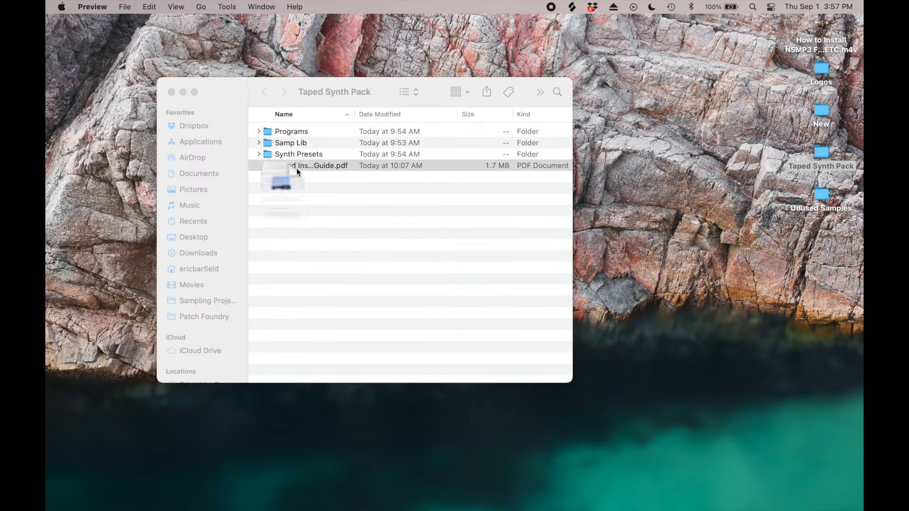
- From the Taped Installation Guide PDF, follow the White Grand piano sample download link
{"action": "double_click", "coordinate": [316, 164]}
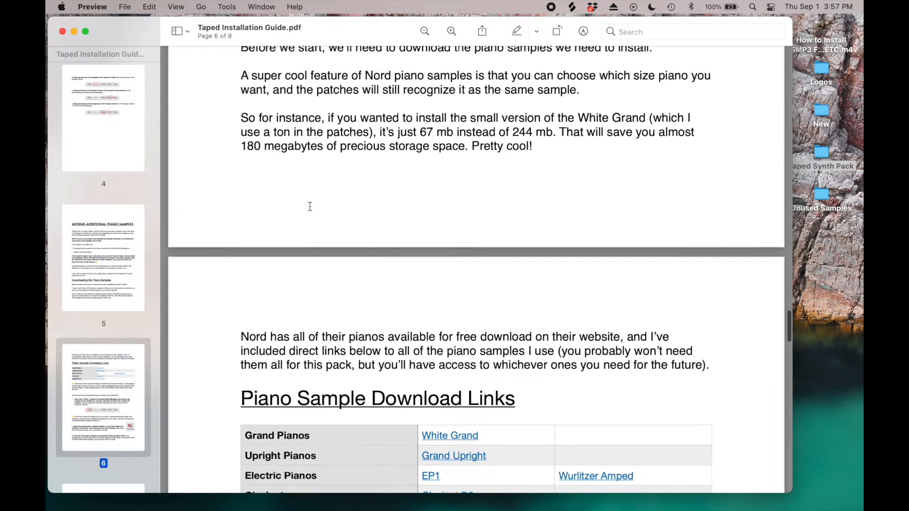
{"action": "scroll", "scroll_direction": "down", "scroll_amount": 3}
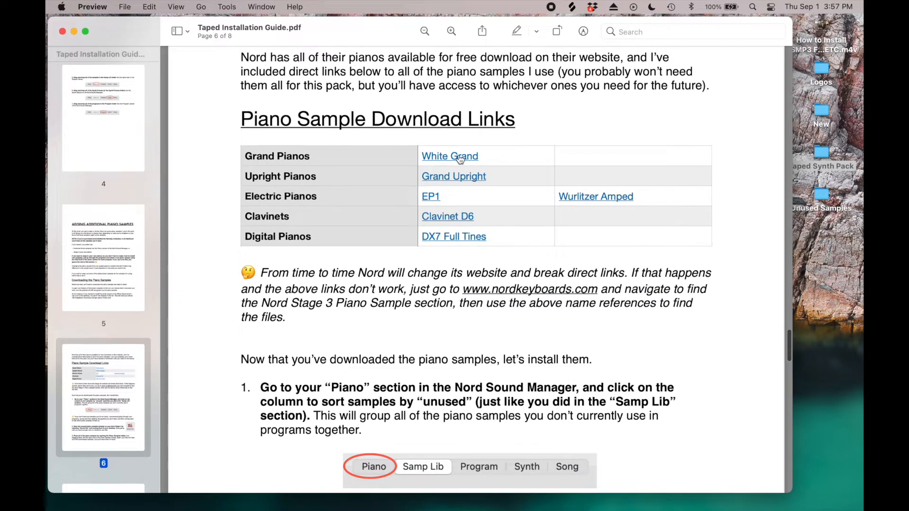
{"action": "left_click", "coordinate": [449, 156]}
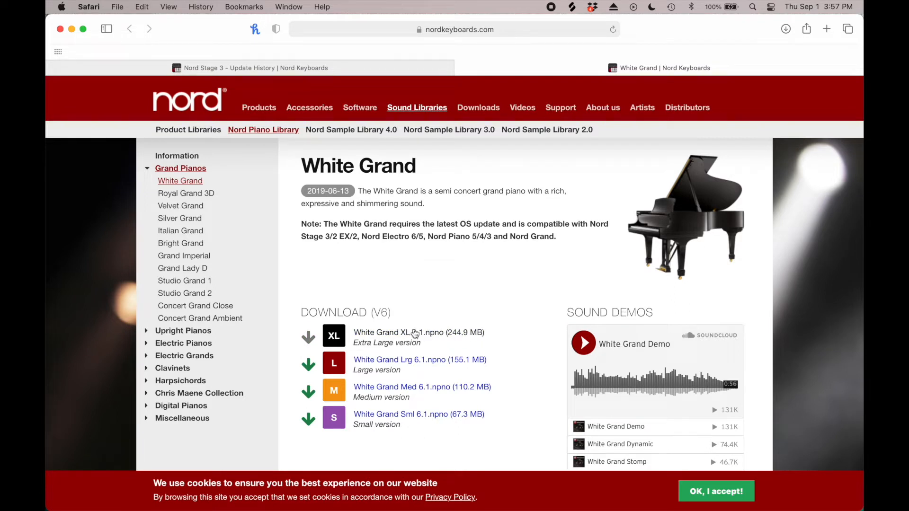
{"action": "mouse_move", "coordinate": [441, 417]}
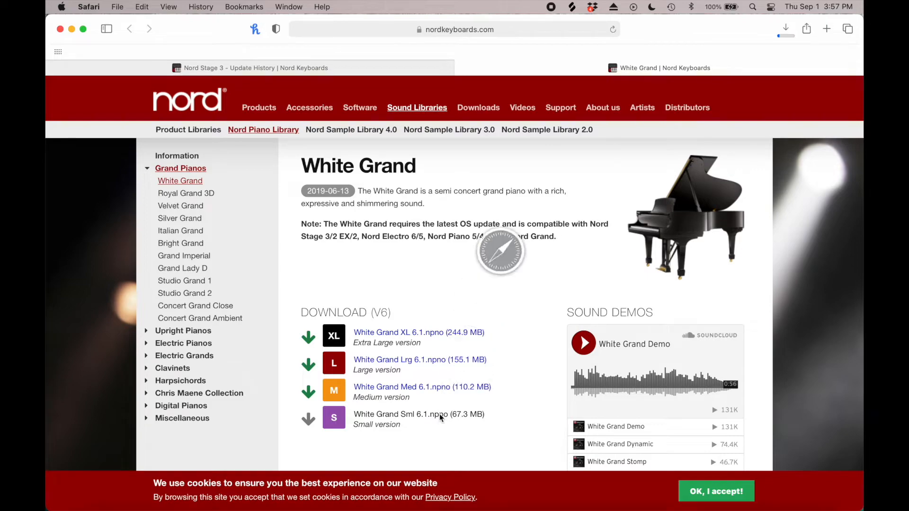
- Check the progress of the 67.3 MB White Grand Sml 6.1 download in Safari's Downloads
{"action": "left_click", "coordinate": [785, 28]}
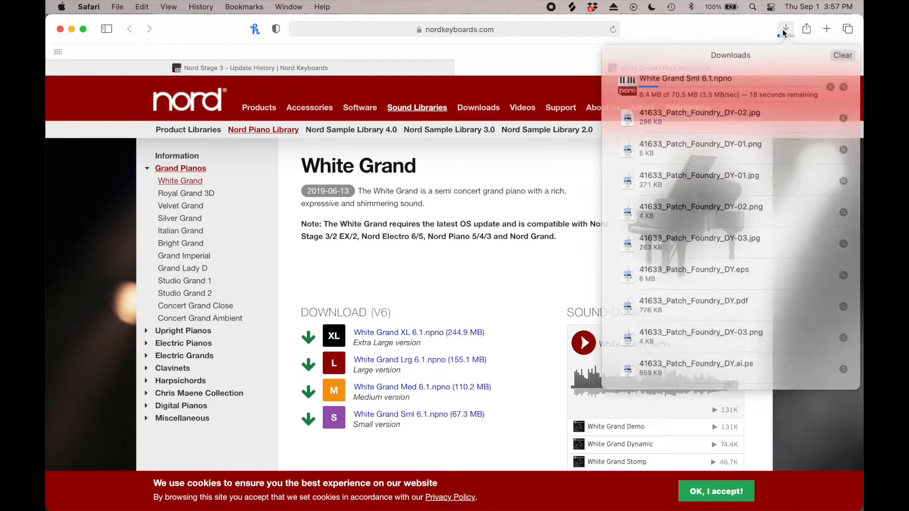